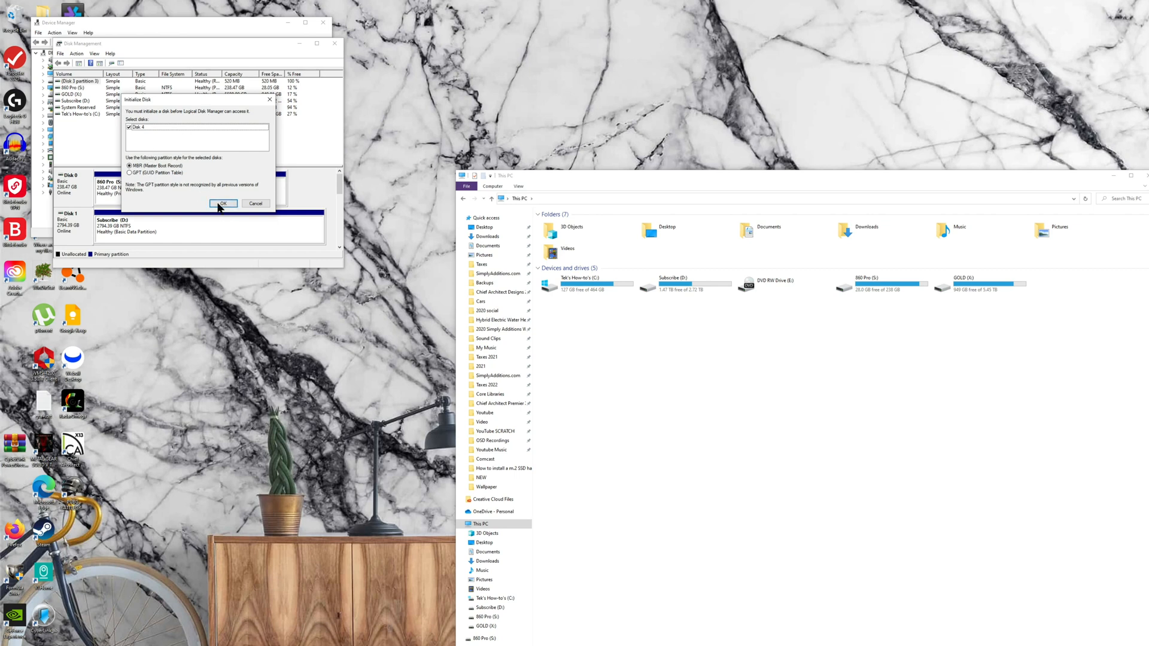
Step: Initialize Disk 4 as an MBR disk, leaving 1863 GB unallocated
left_click(223, 203)
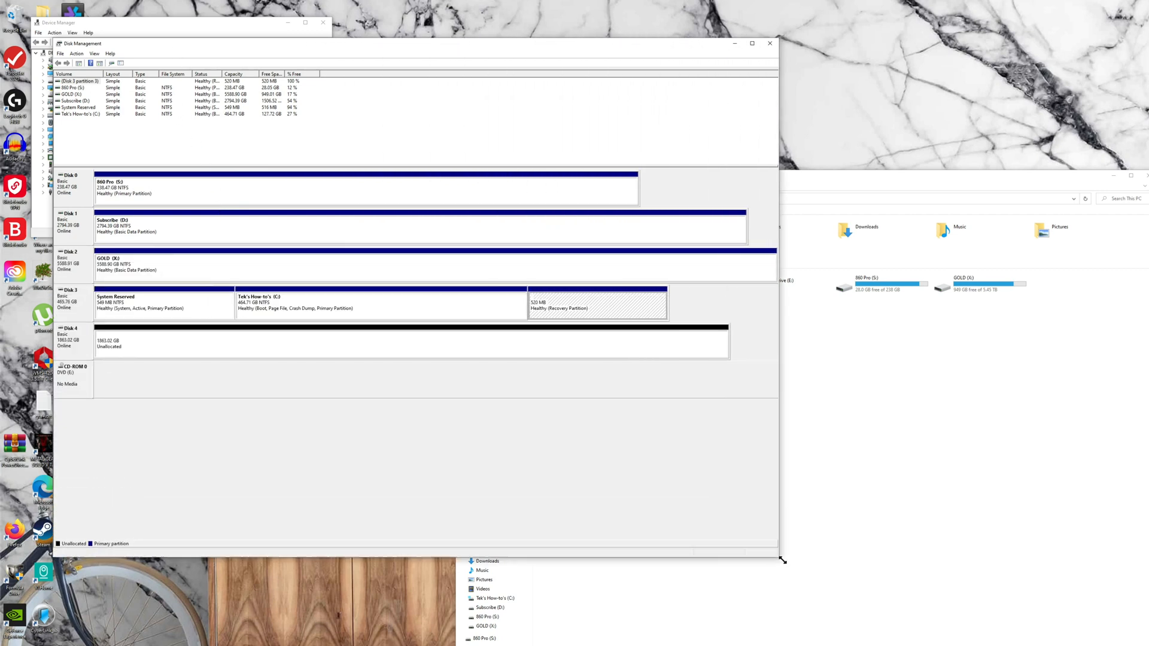